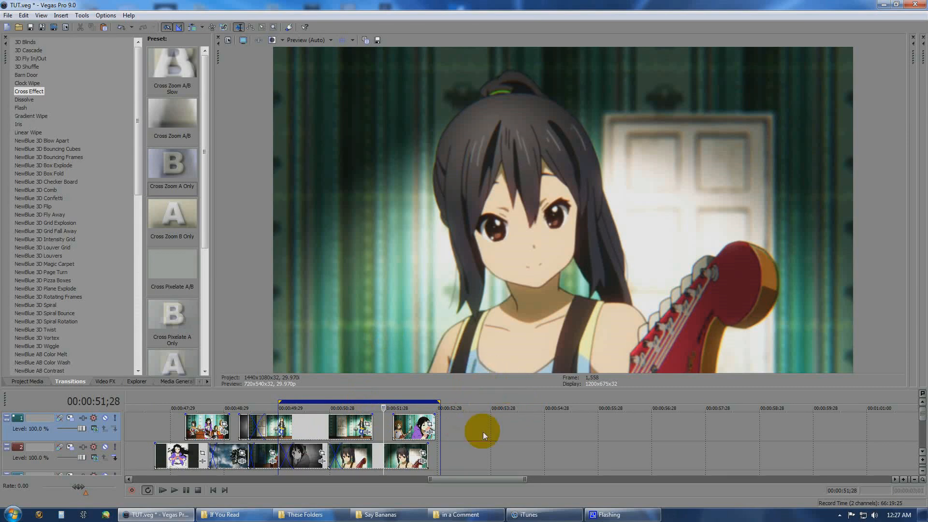
pyautogui.moveTo(456, 432)
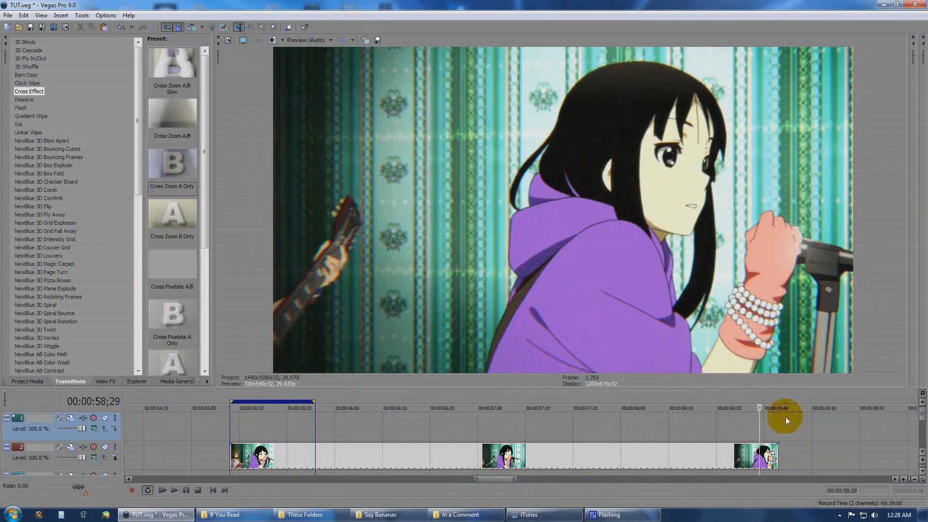
pyautogui.moveTo(800, 435)
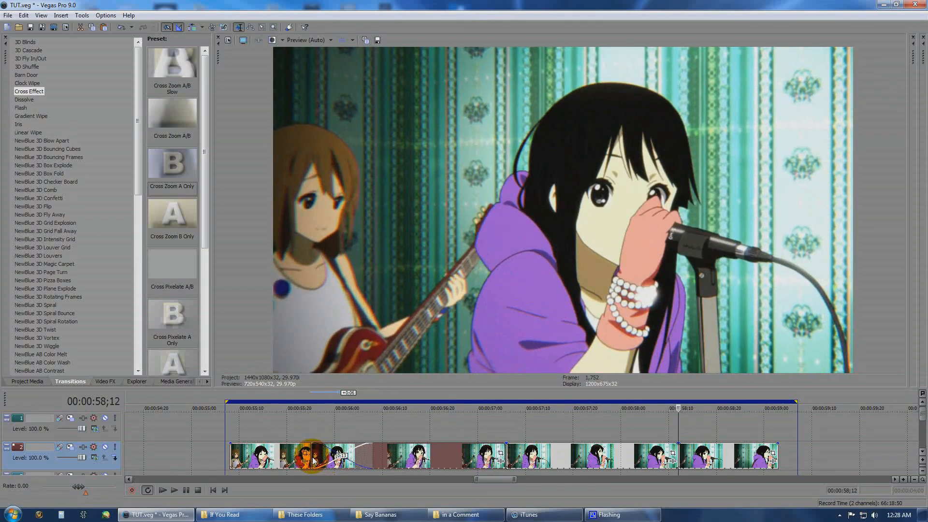
# Step: Place another overlapping copy of the clip on the lower track to form a crossfade
pyautogui.click(315, 432)
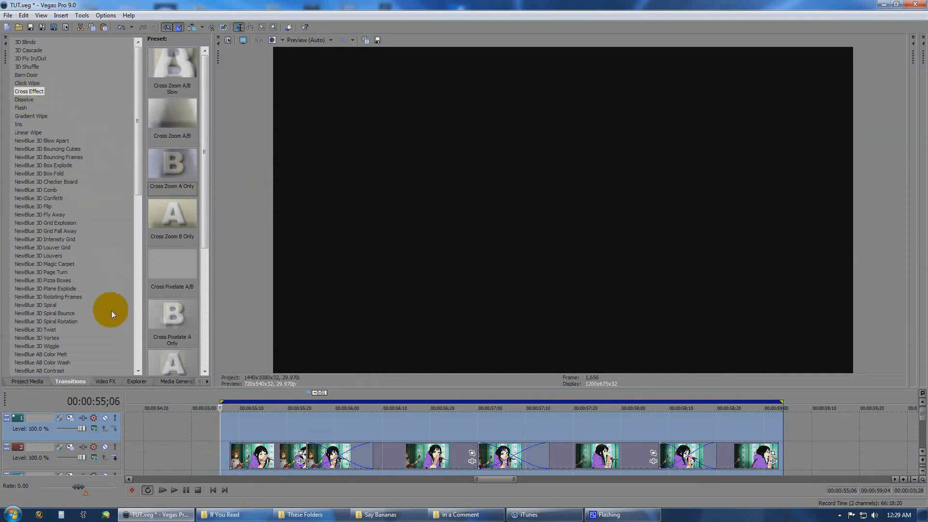
pyautogui.moveTo(60, 108)
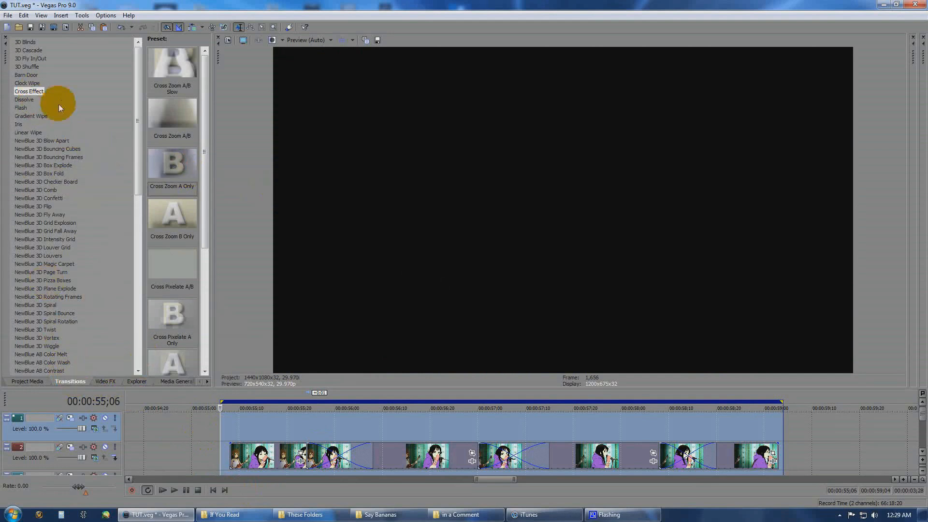
# Step: Show the Cross Effect transition presets in the Transitions tab
pyautogui.click(29, 91)
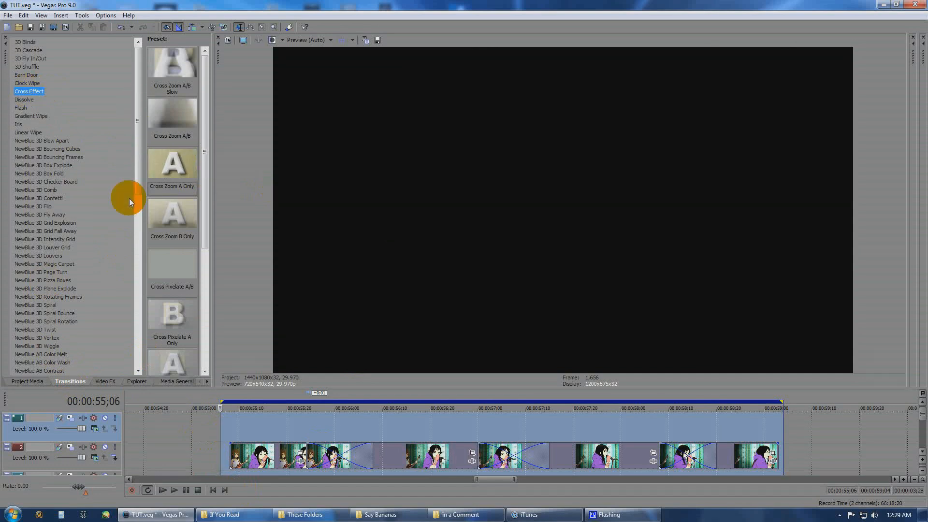
pyautogui.moveTo(183, 170)
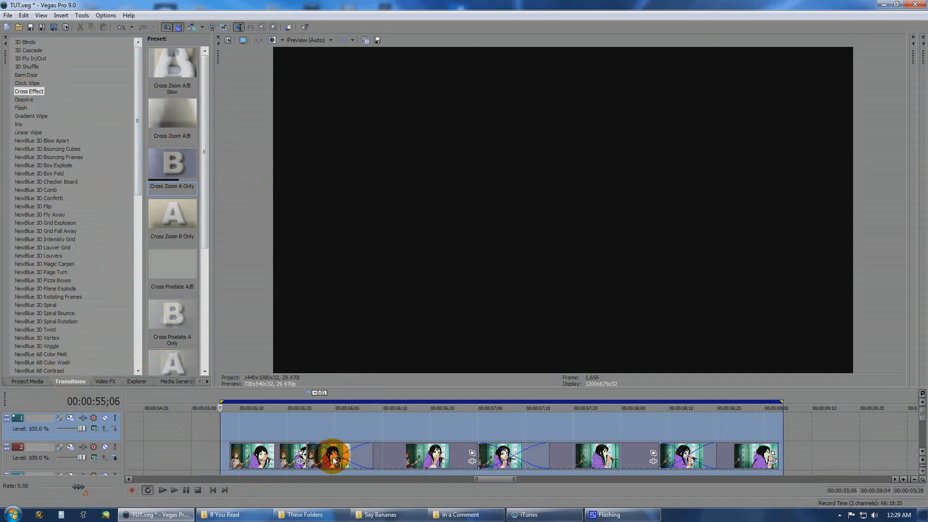
# Step: Set the first Cross Zoom A Only transition's Max Zoom to 4.887 after trying lower values
pyautogui.doubleClick(336, 458)
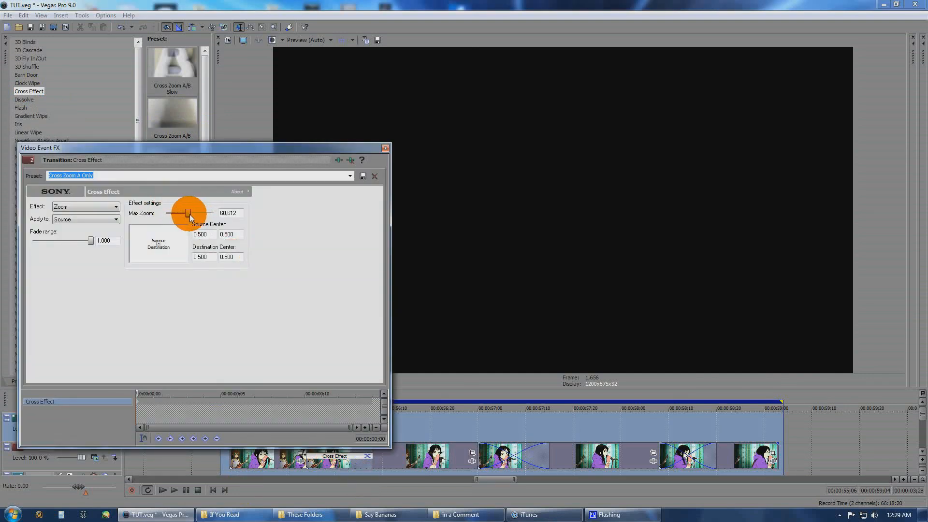
pyautogui.moveTo(189, 213); pyautogui.dragTo(169, 213)
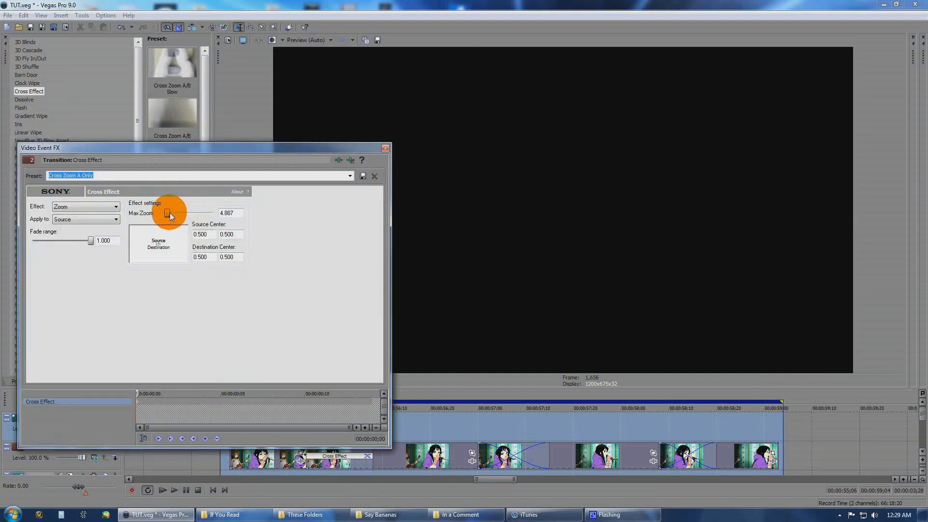
pyautogui.moveTo(168, 213); pyautogui.dragTo(174, 213)
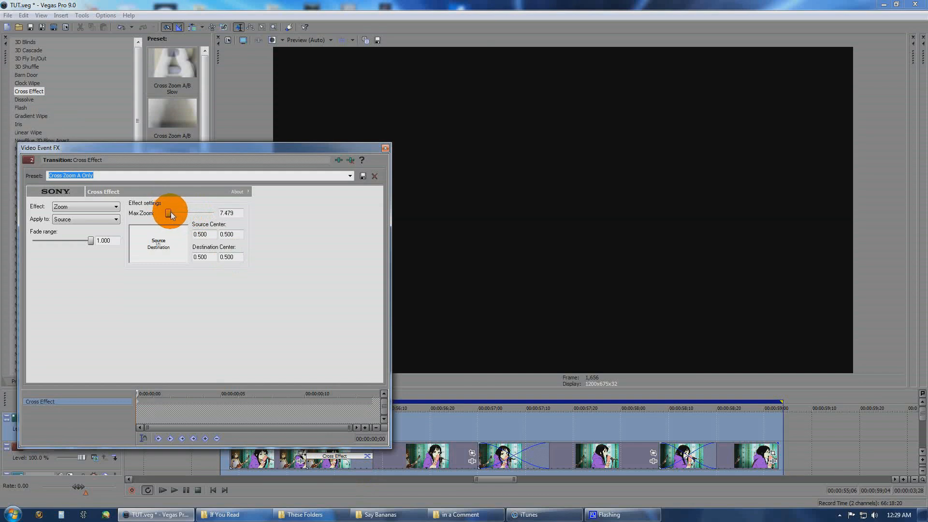
pyautogui.moveTo(171, 213); pyautogui.dragTo(166, 213)
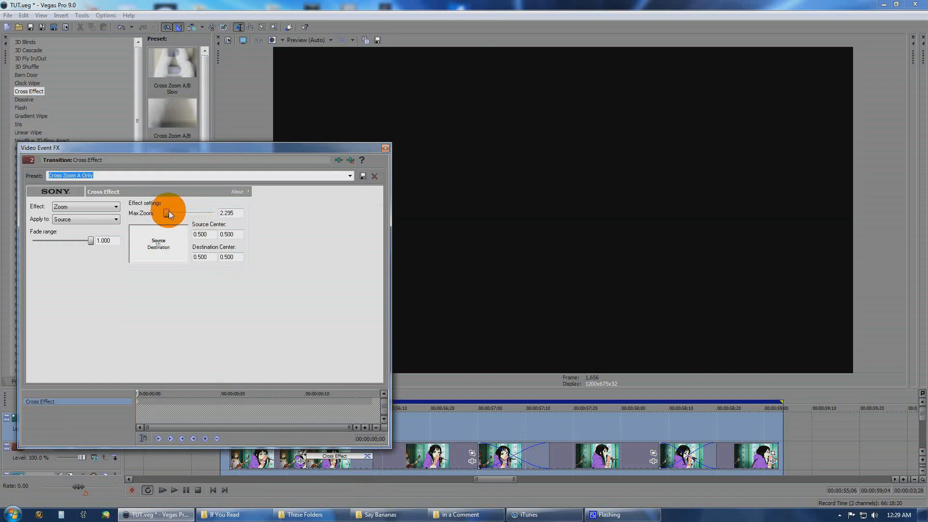
pyautogui.moveTo(168, 213); pyautogui.dragTo(167, 213)
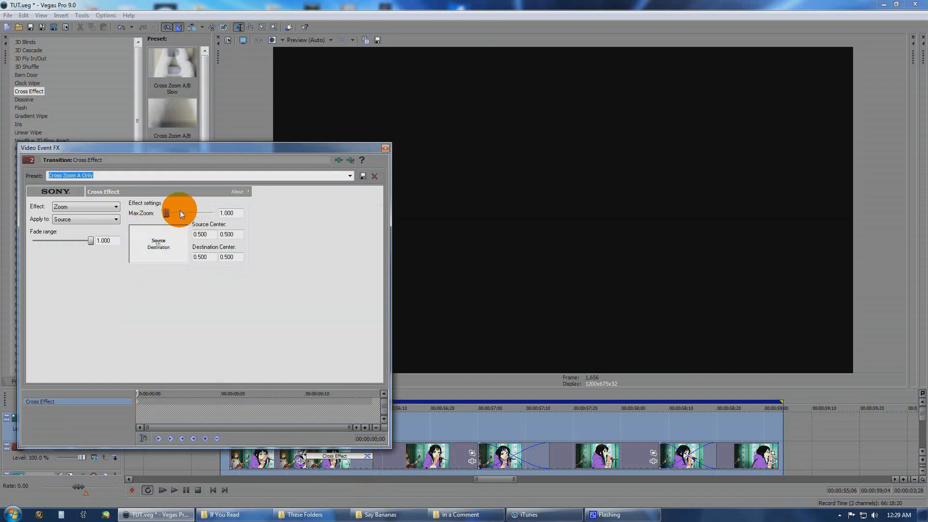
pyautogui.moveTo(167, 214); pyautogui.dragTo(170, 214)
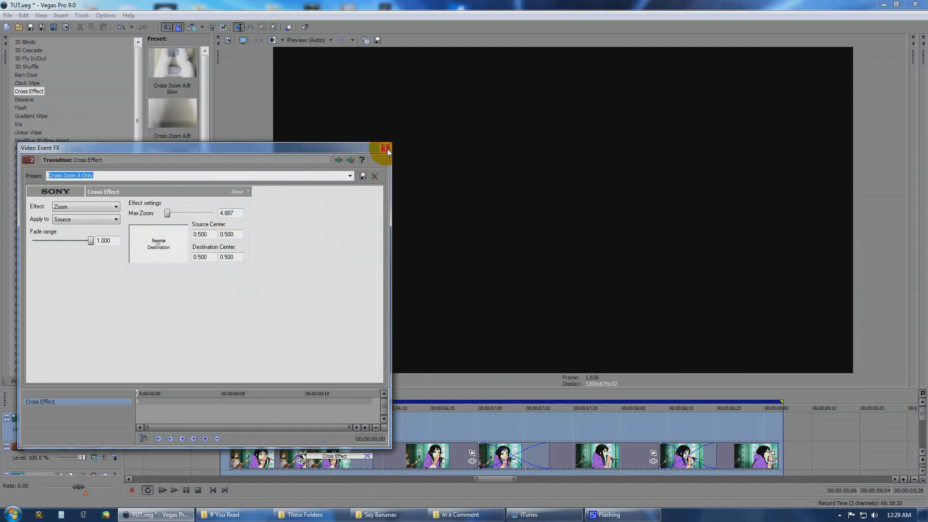
# Step: Add Cross Zoom A Only to the second and third overlaps with Max Zoom 4.887
pyautogui.moveTo(169, 213); pyautogui.dragTo(190, 213)
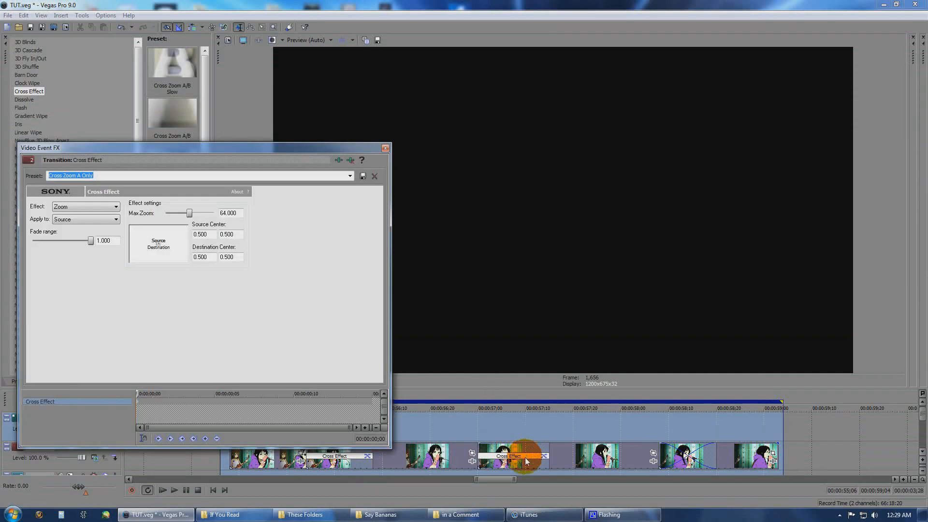
pyautogui.moveTo(189, 213); pyautogui.dragTo(171, 213)
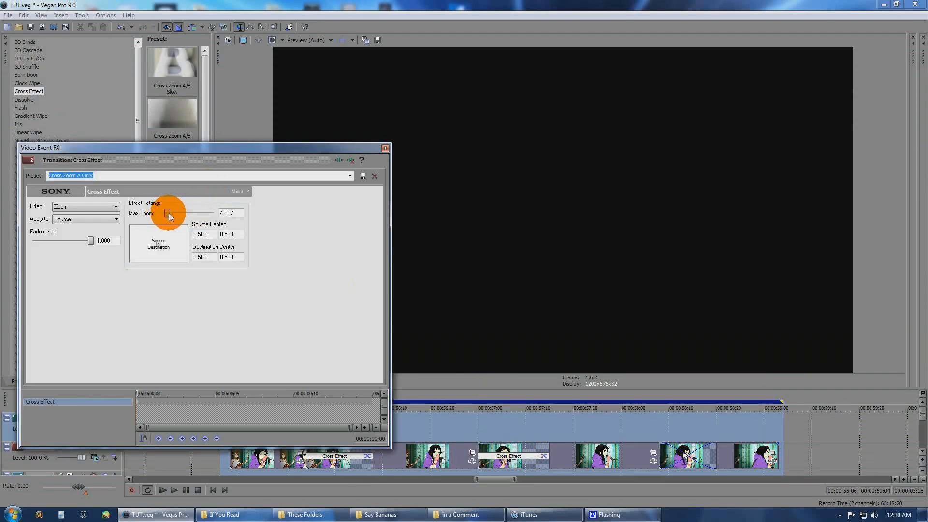
pyautogui.click(385, 148)
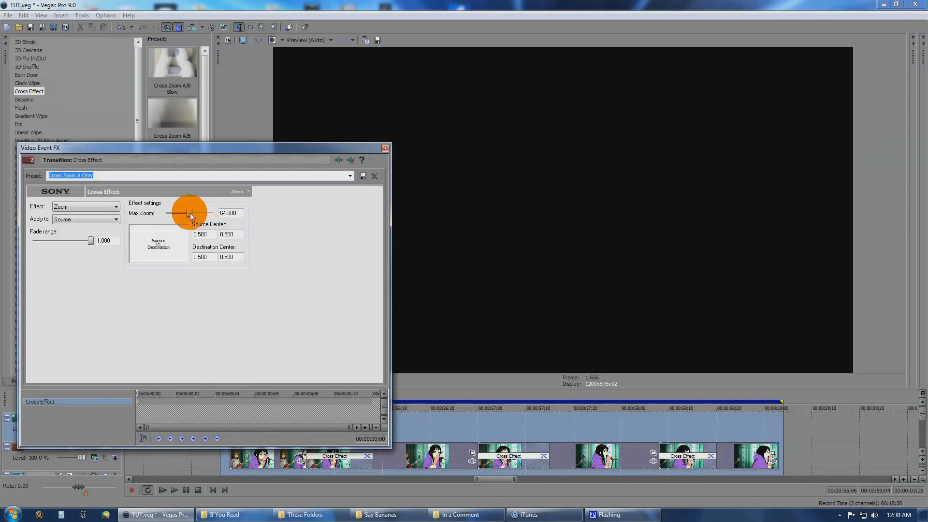
pyautogui.moveTo(189, 213); pyautogui.dragTo(168, 213)
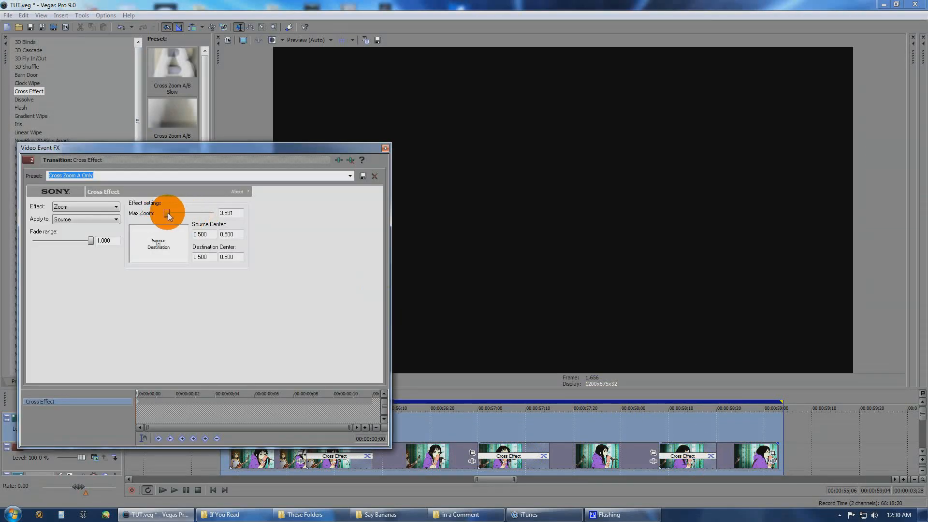
pyautogui.moveTo(168, 213); pyautogui.dragTo(195, 213)
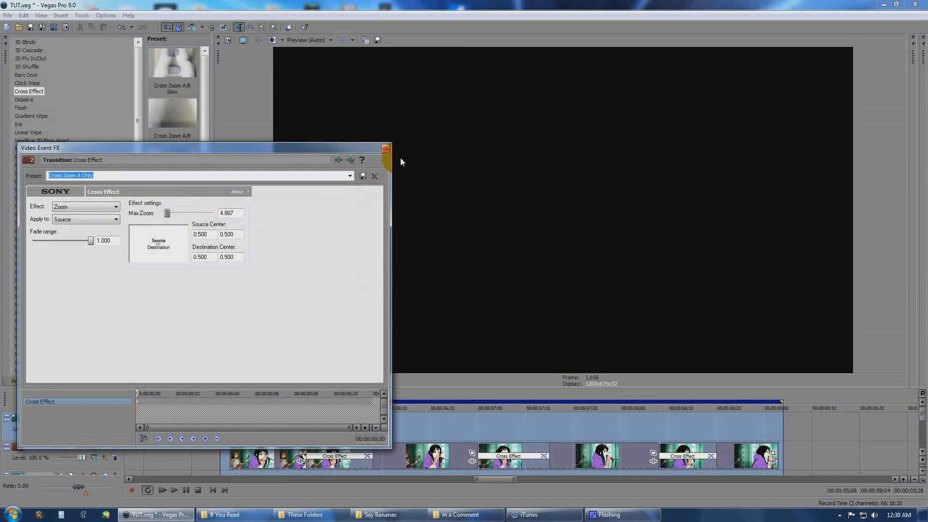
pyautogui.click(385, 147)
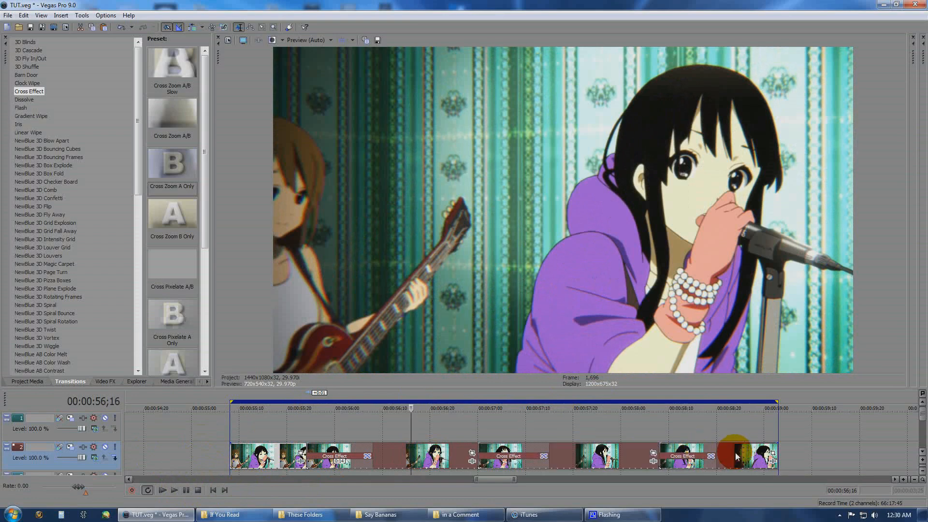
# Step: Delete the added clip copies and transitions, leaving the three original clips
pyautogui.rightClick(737, 456)
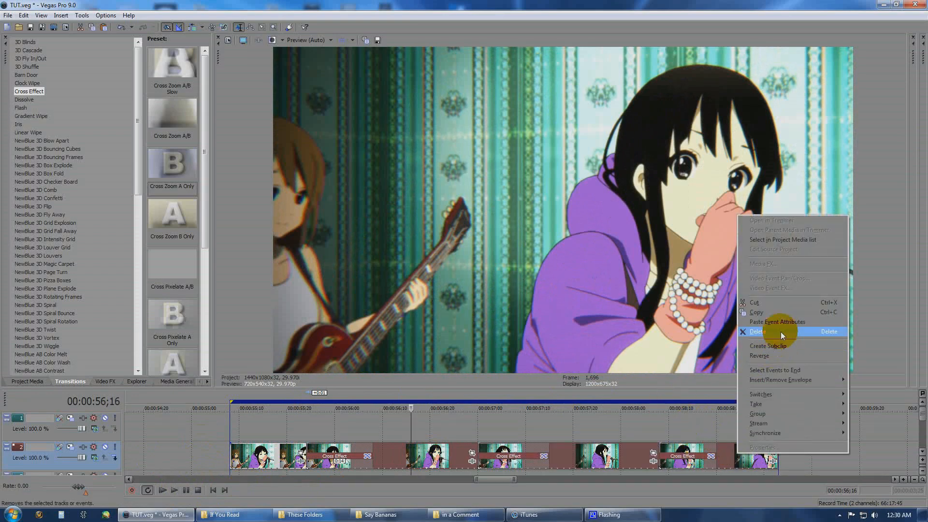
pyautogui.click(757, 331)
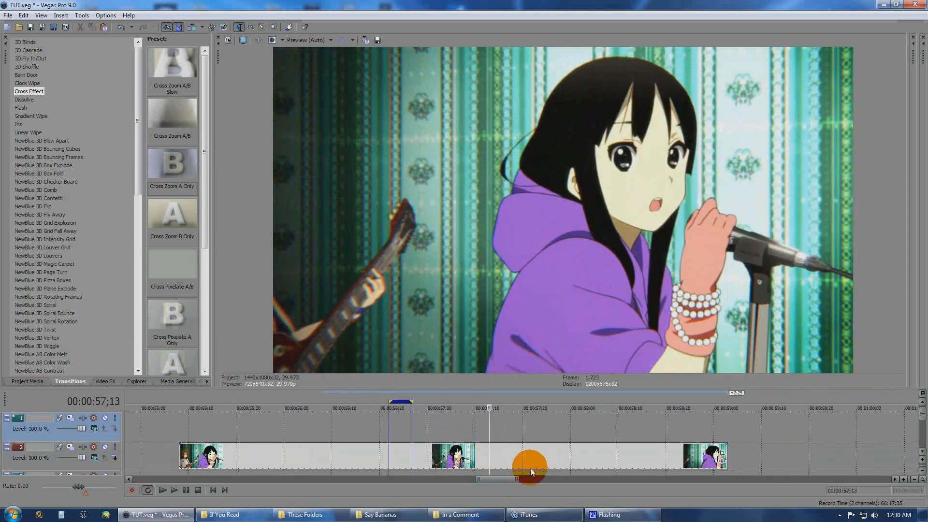
# Step: Copy the middle clip onto the upper track as an overlapping echo clip
pyautogui.moveTo(530, 471); pyautogui.dragTo(485, 479)
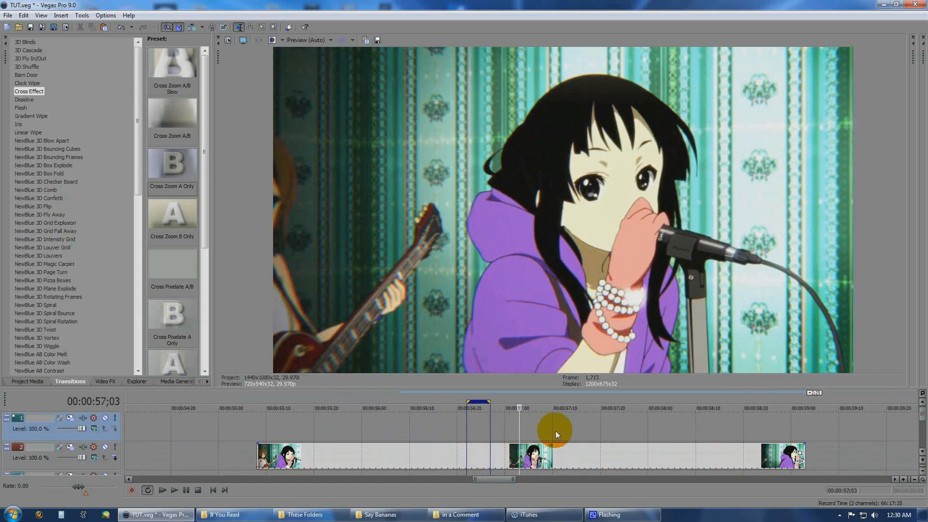
pyautogui.click(489, 442)
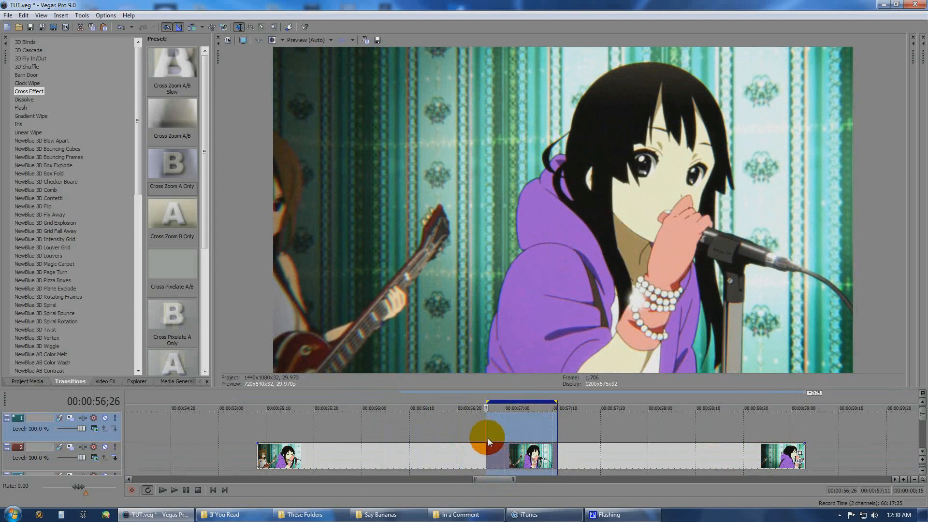
pyautogui.rightClick(490, 442)
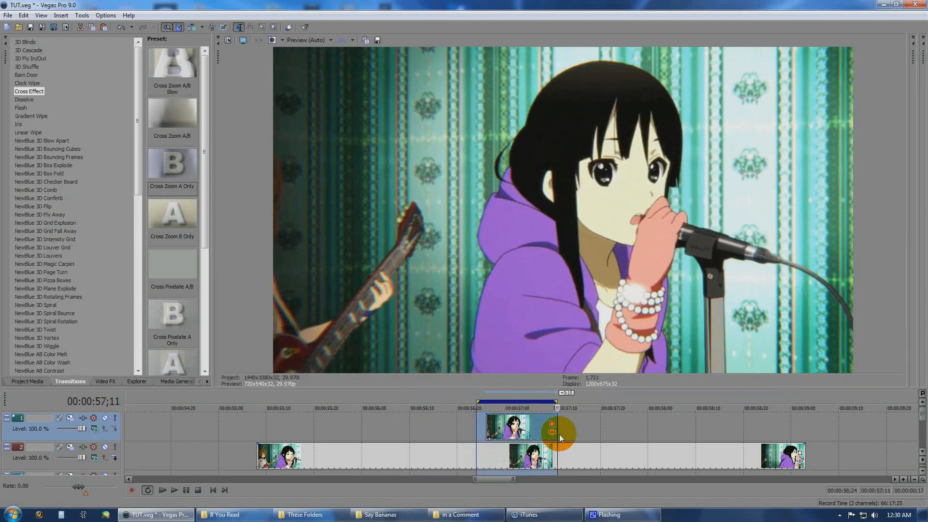
pyautogui.click(185, 490)
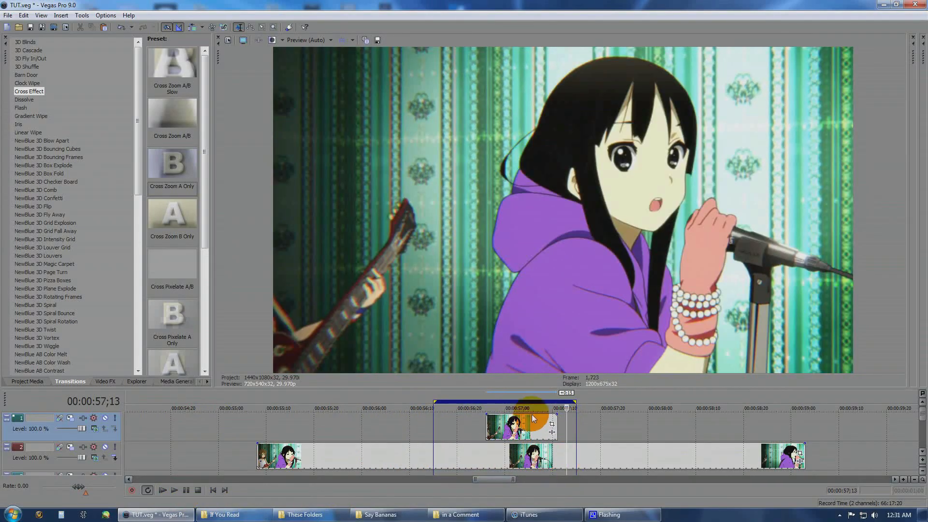
pyautogui.moveTo(521, 424); pyautogui.dragTo(530, 437)
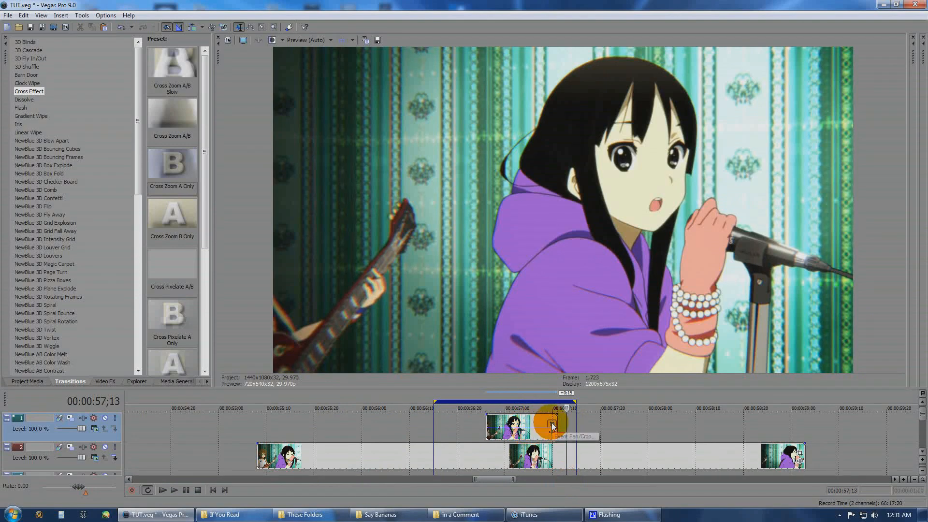
# Step: Zoom the upper clip's Pan/Crop framing in on the singer and preview the overlap
pyautogui.click(549, 426)
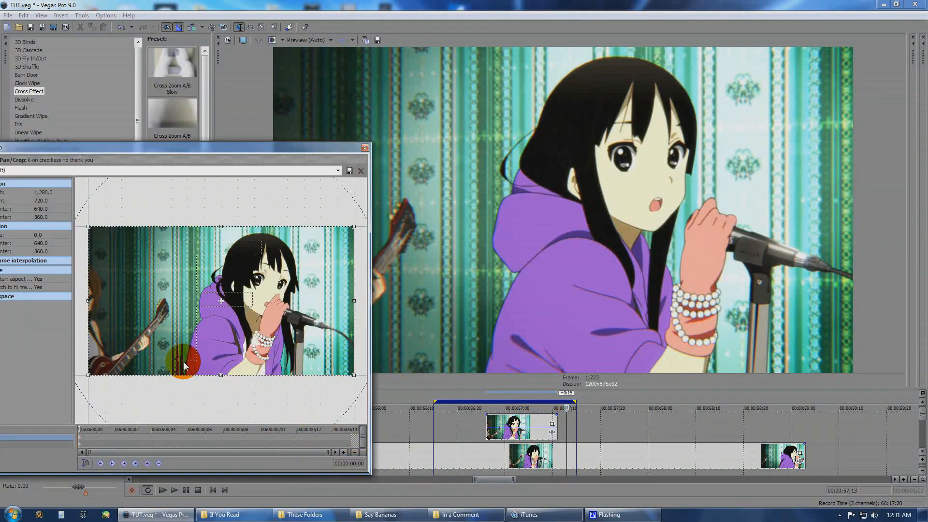
pyautogui.moveTo(184, 364); pyautogui.dragTo(322, 441)
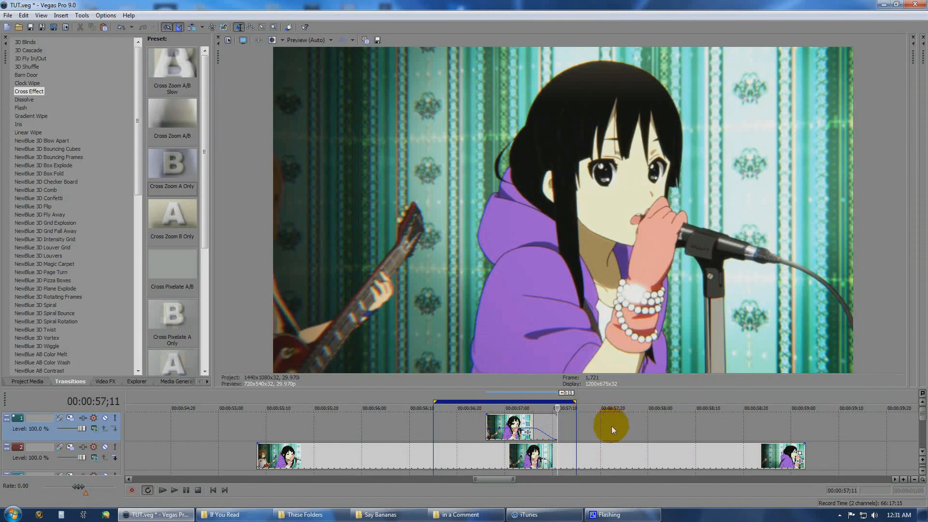
pyautogui.click(163, 490)
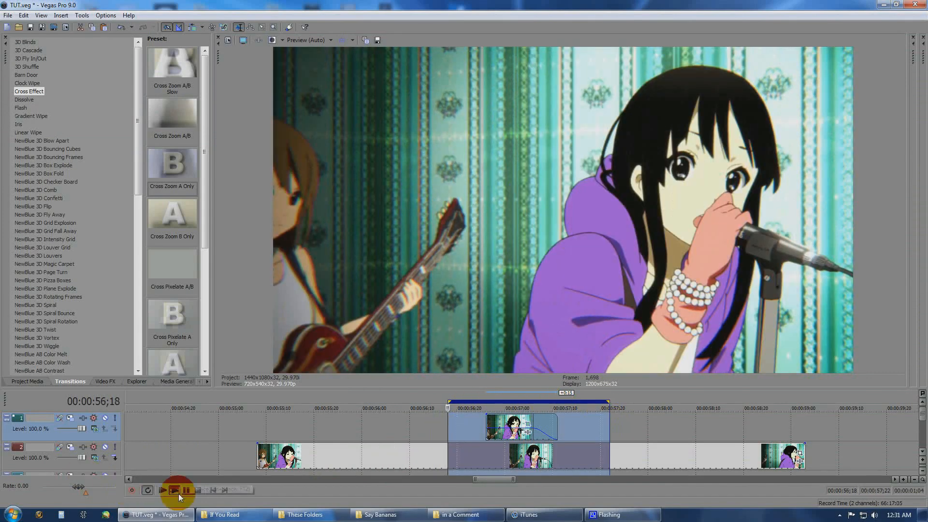
pyautogui.click(166, 491)
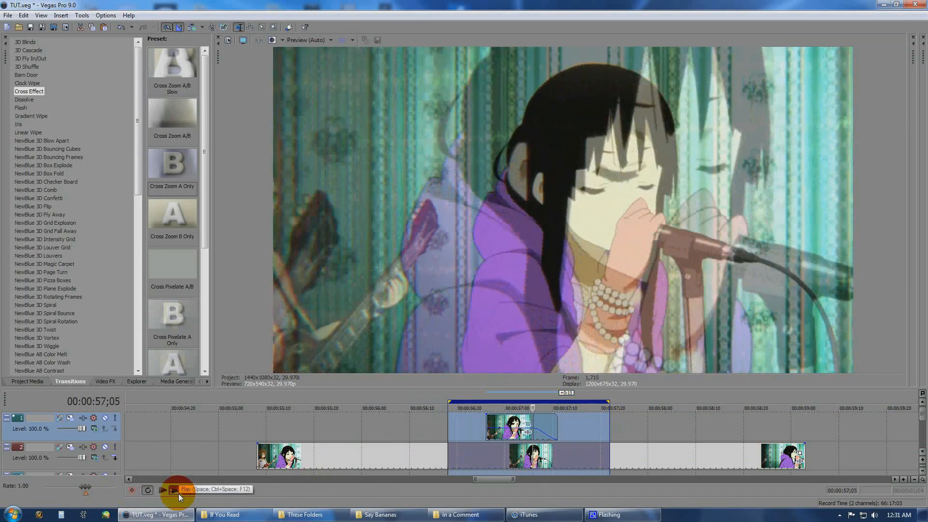
pyautogui.click(163, 490)
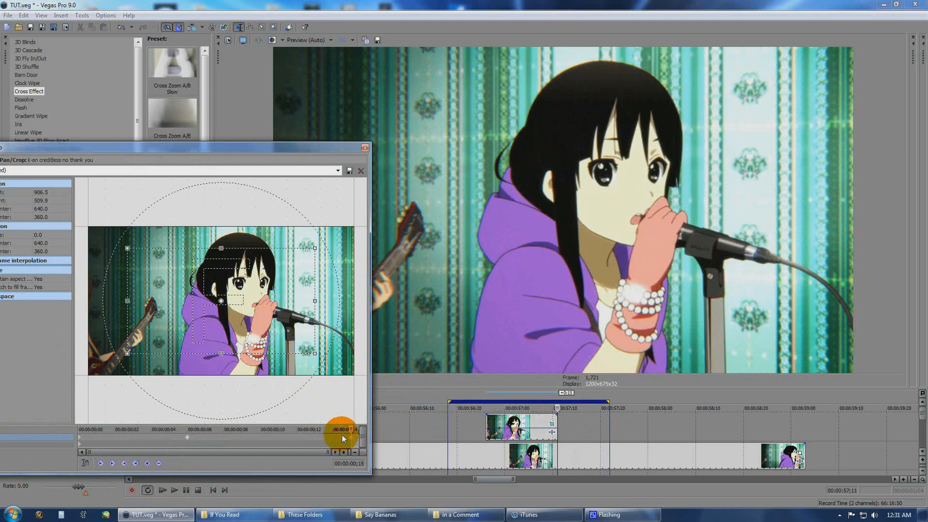
# Step: Return the end keyframe to full frame, refine the middle close-up, and play the section
pyautogui.moveTo(343, 429); pyautogui.dragTo(187, 442)
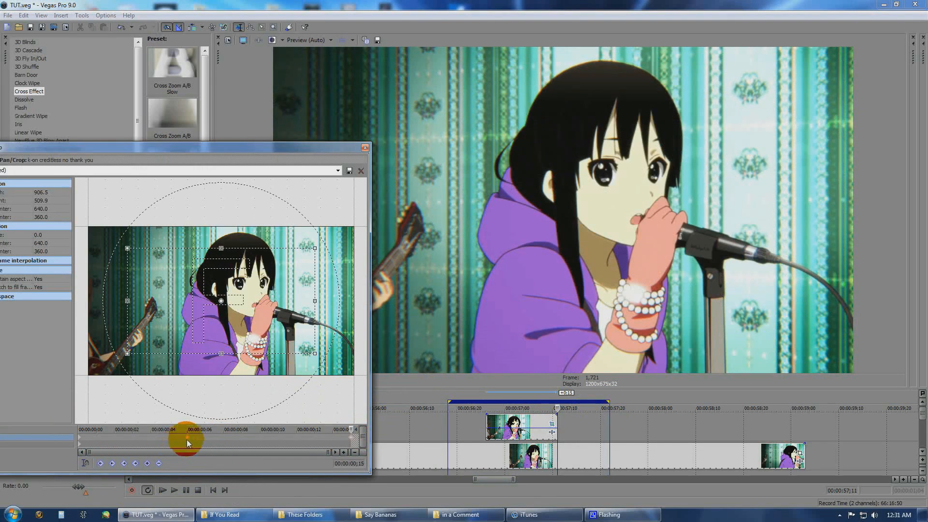
pyautogui.moveTo(187, 443); pyautogui.dragTo(358, 443)
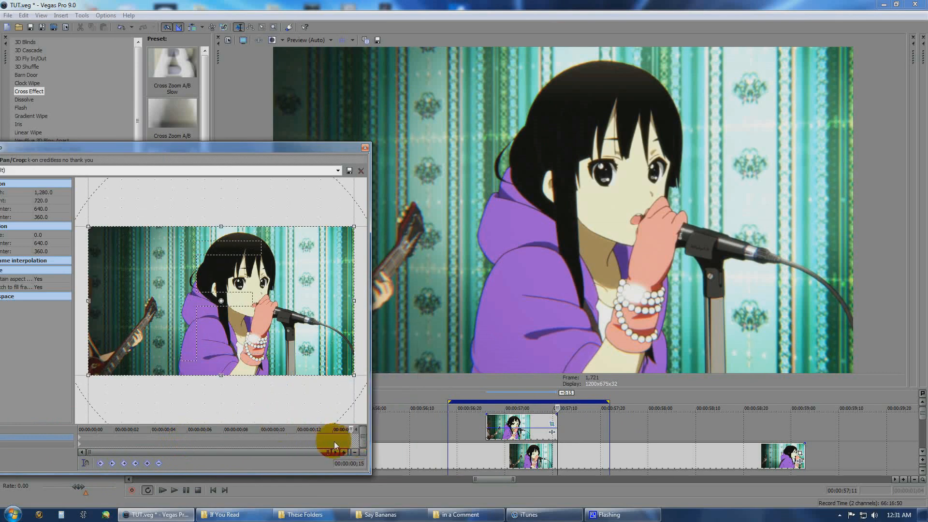
pyautogui.moveTo(338, 445); pyautogui.dragTo(170, 440)
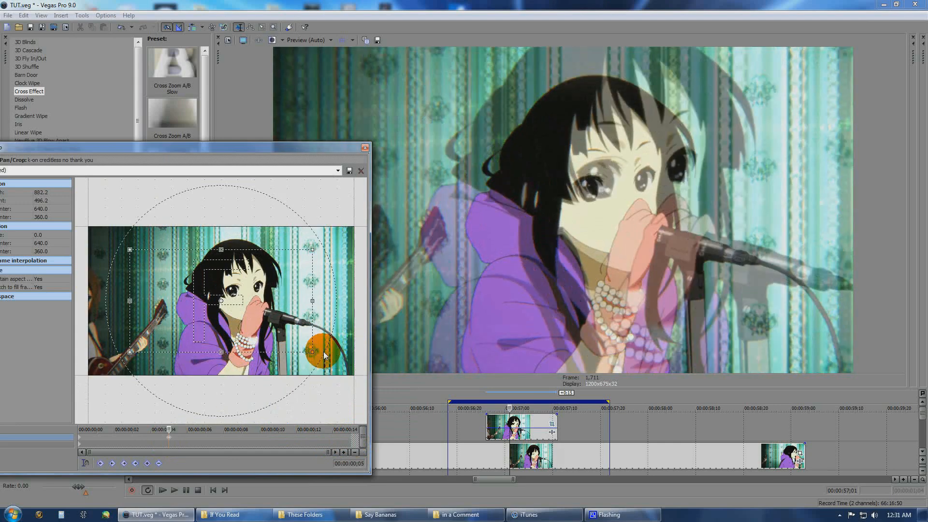
pyautogui.moveTo(323, 355); pyautogui.dragTo(248, 438)
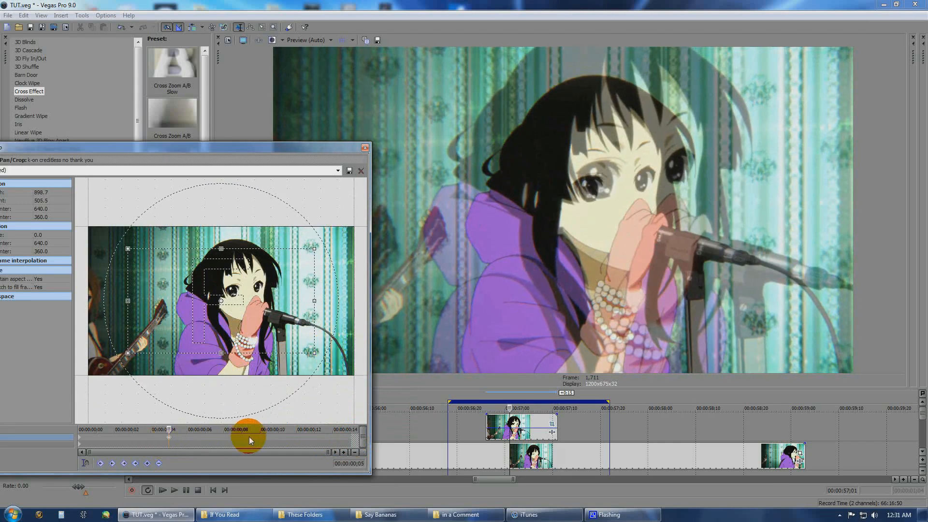
pyautogui.rightClick(248, 317)
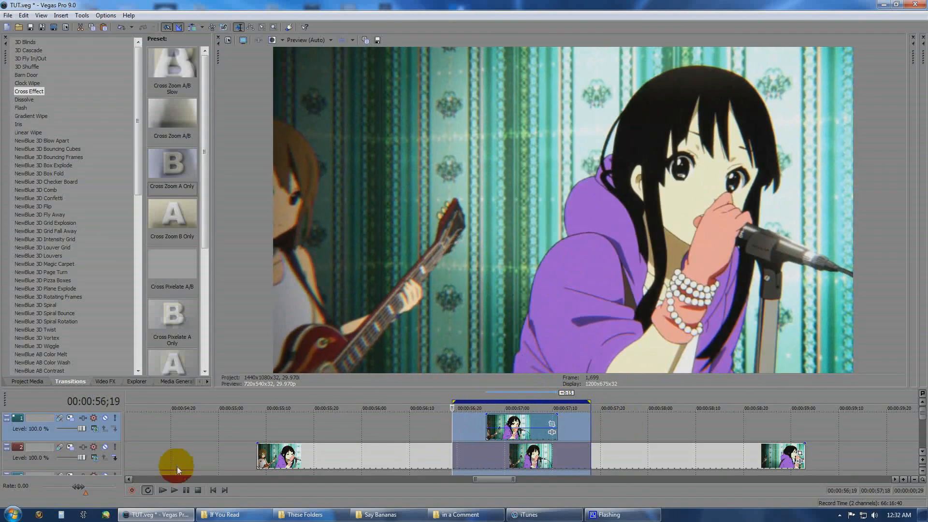
pyautogui.click(174, 490)
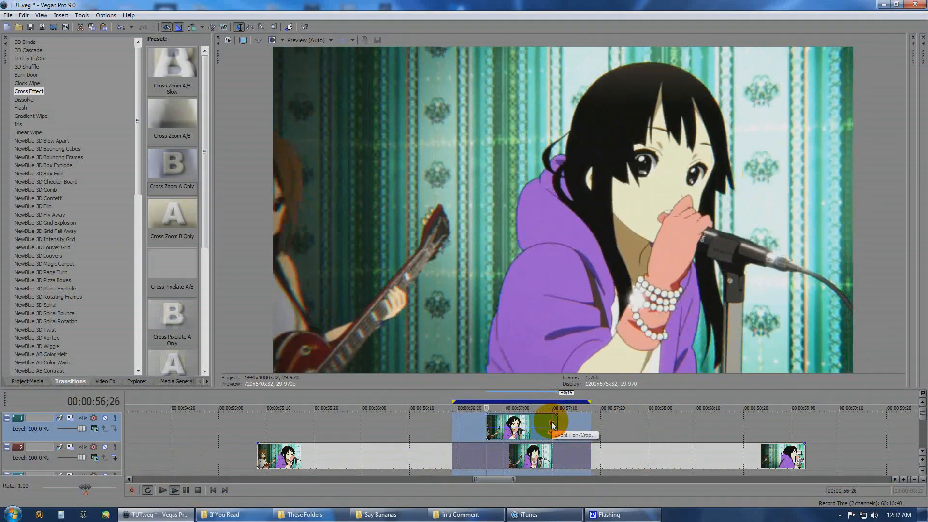
# Step: Add alternating zoom keyframes on later beats of the upper clip's Pan/Crop timeline
pyautogui.click(552, 426)
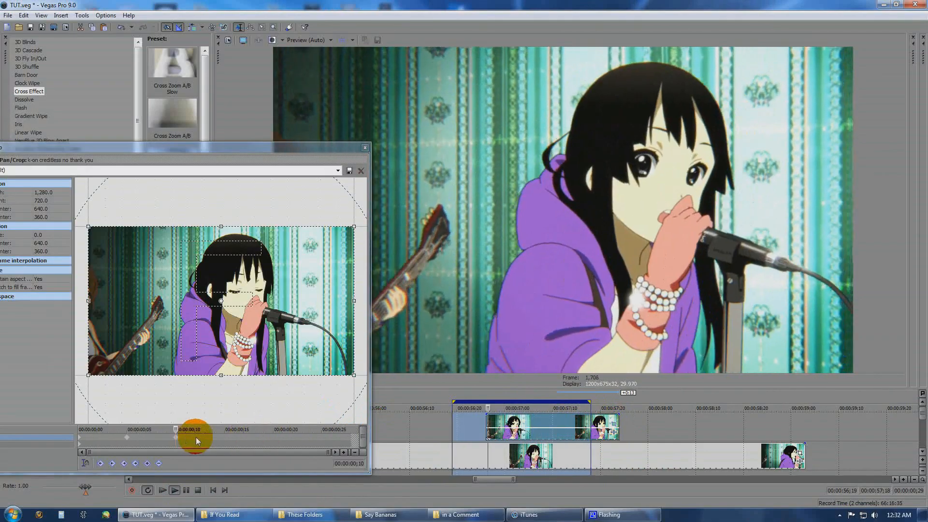
pyautogui.moveTo(194, 441); pyautogui.dragTo(175, 440)
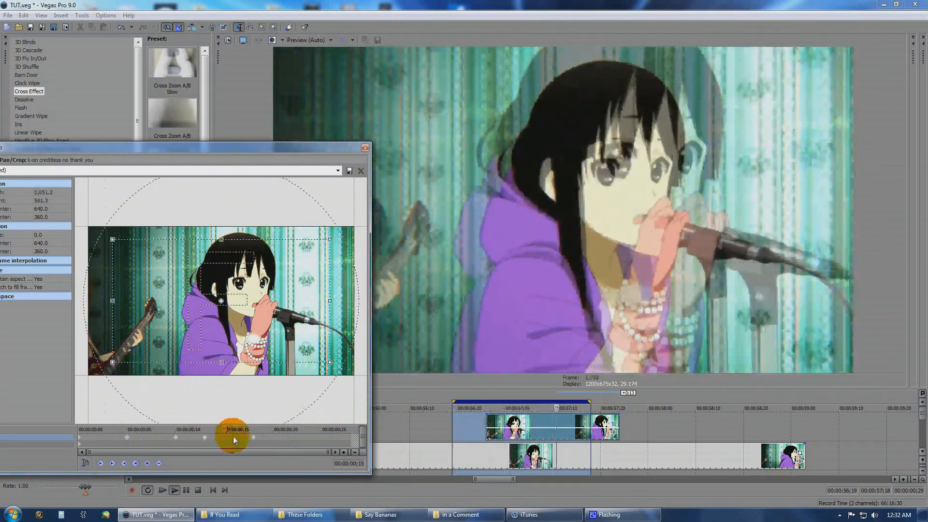
pyautogui.moveTo(233, 429); pyautogui.dragTo(293, 430)
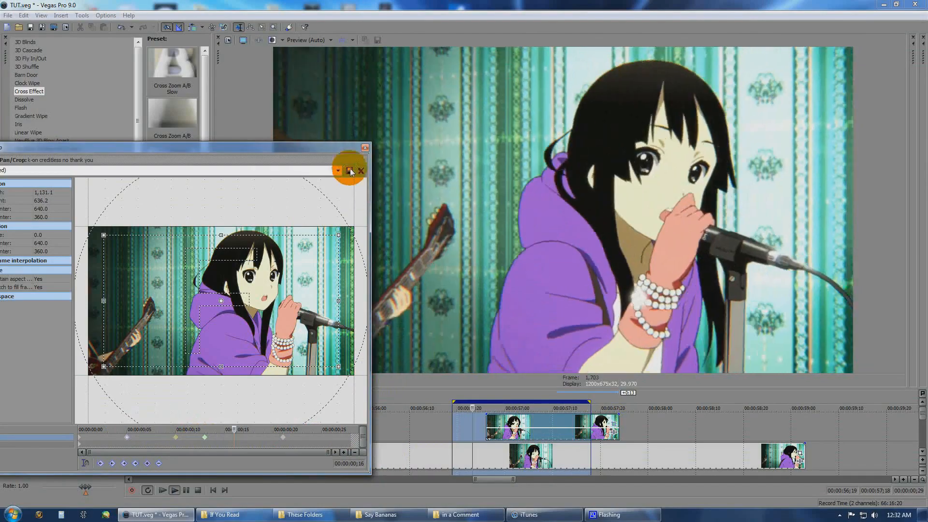
pyautogui.click(361, 170)
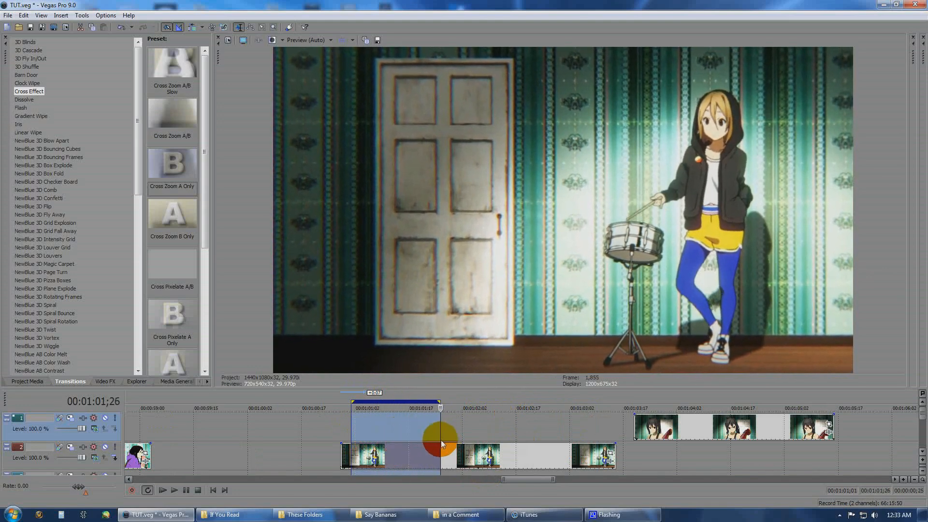
# Step: Arrange an overlay clip on the upper track above the drummer shots
pyautogui.click(688, 433)
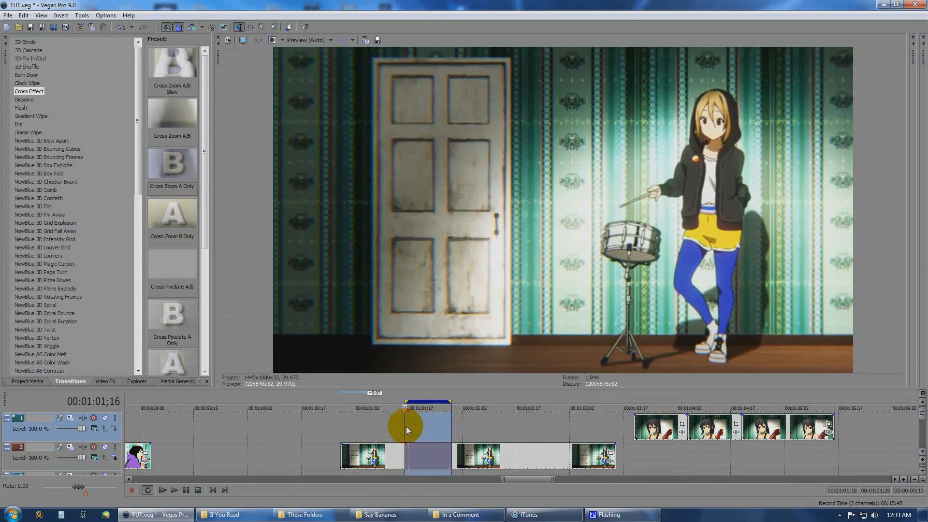
pyautogui.moveTo(406, 426); pyautogui.dragTo(441, 426)
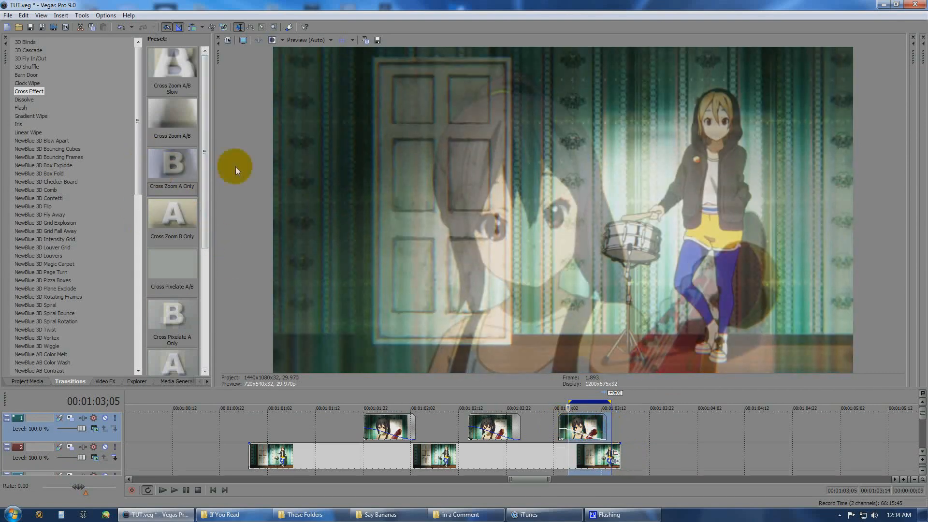
# Step: Lower the cross-zoom transition's Max Zoom to about 4.887
pyautogui.doubleClick(172, 165)
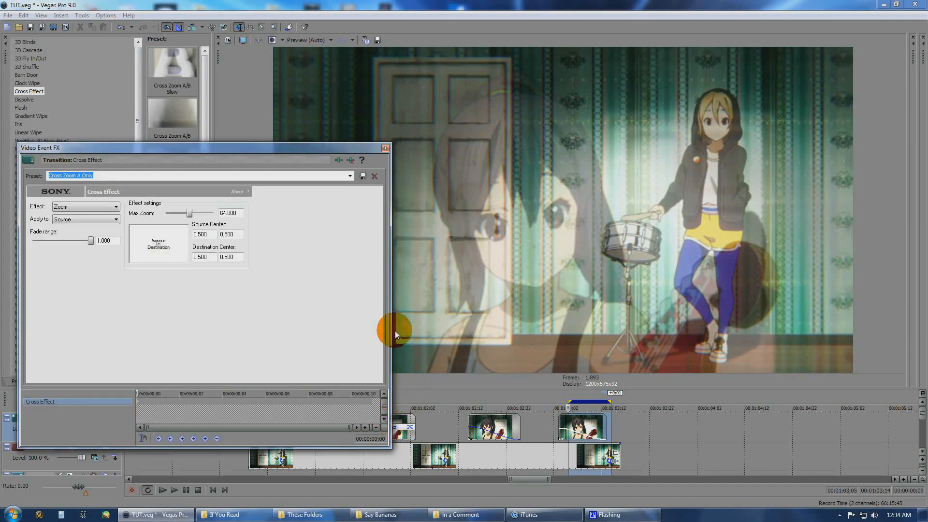
pyautogui.moveTo(190, 213); pyautogui.dragTo(170, 213)
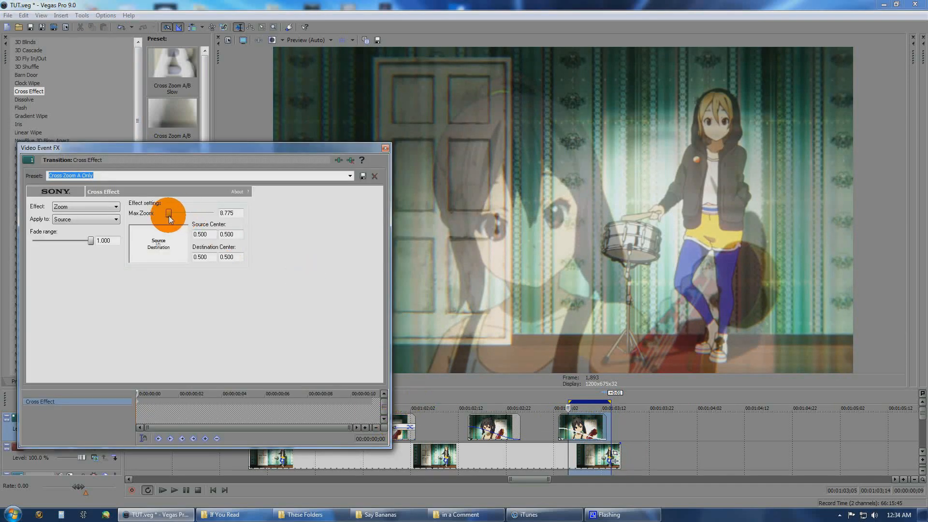
pyautogui.moveTo(169, 213); pyautogui.dragTo(168, 213)
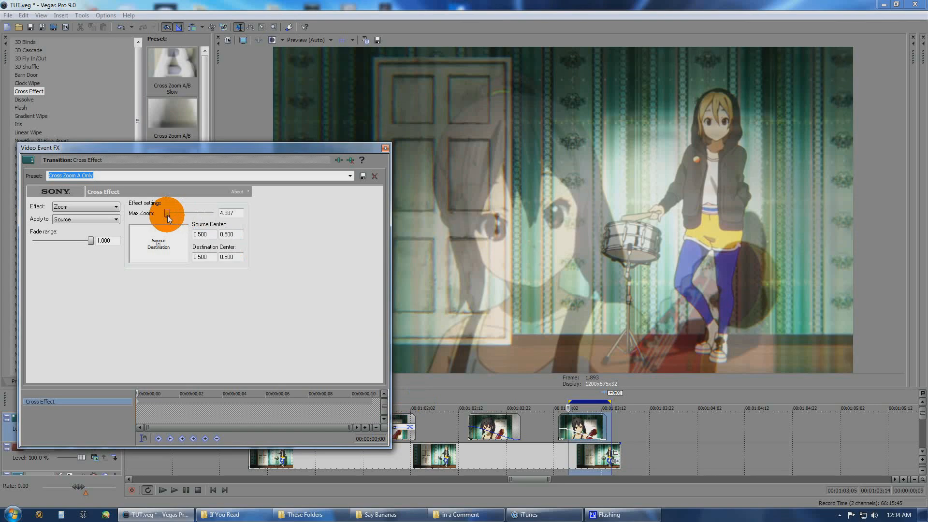
pyautogui.click(385, 148)
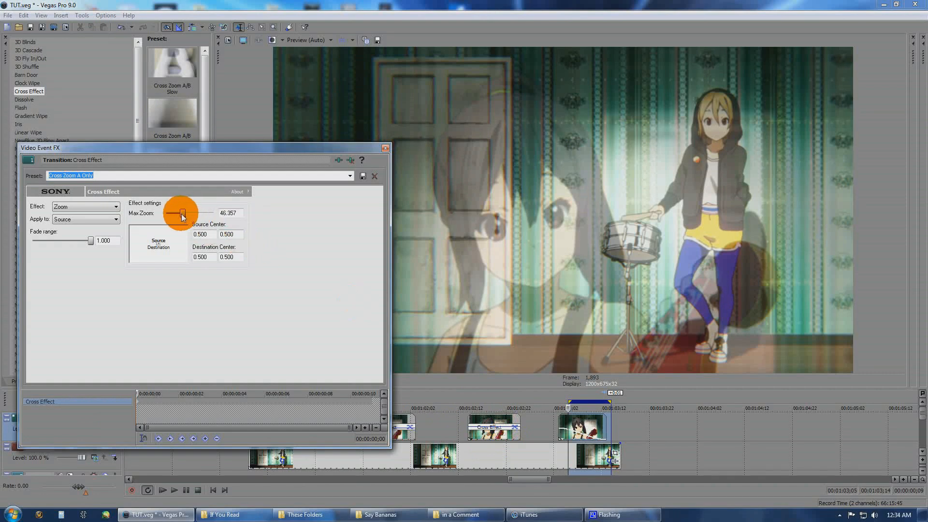
# Step: Compare higher and lower Max Zoom values, ending near 64, and close the settings
pyautogui.moveTo(182, 215); pyautogui.dragTo(169, 215)
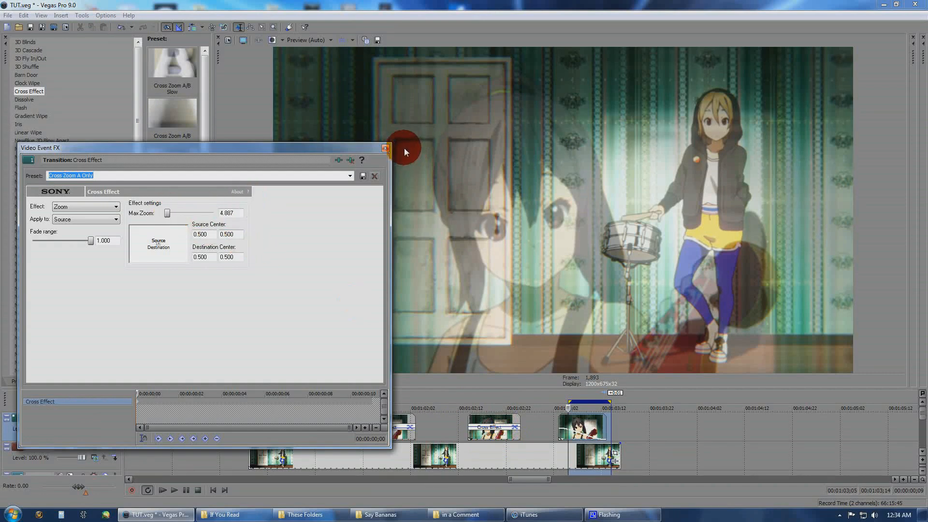
pyautogui.moveTo(167, 214); pyautogui.dragTo(188, 213)
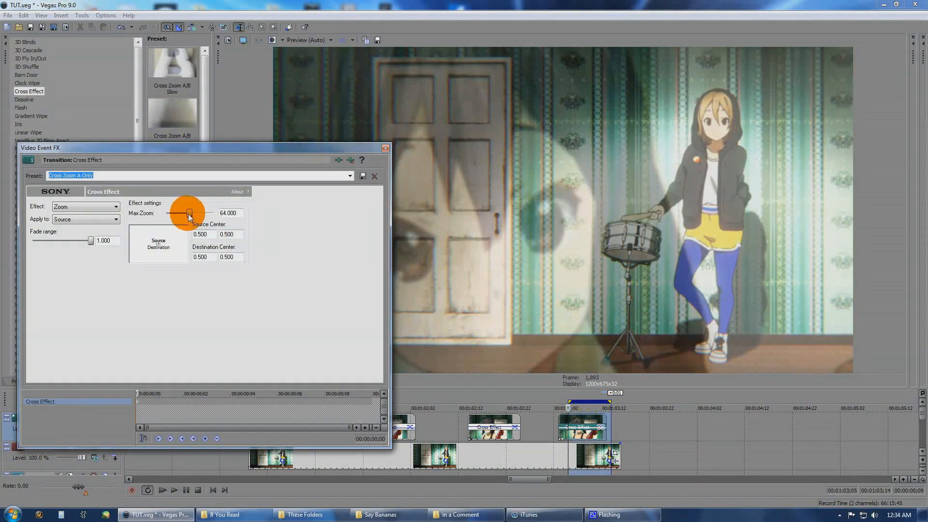
pyautogui.moveTo(189, 213); pyautogui.dragTo(168, 214)
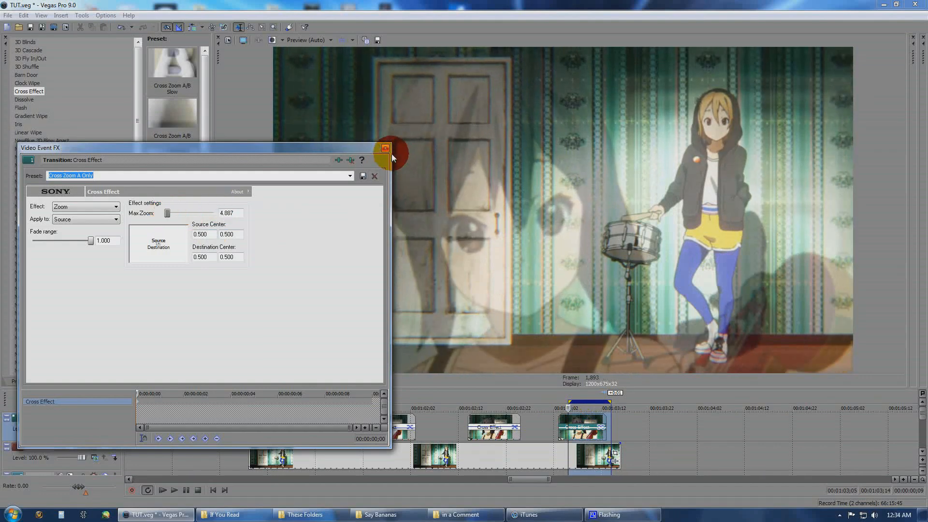
pyautogui.click(384, 149)
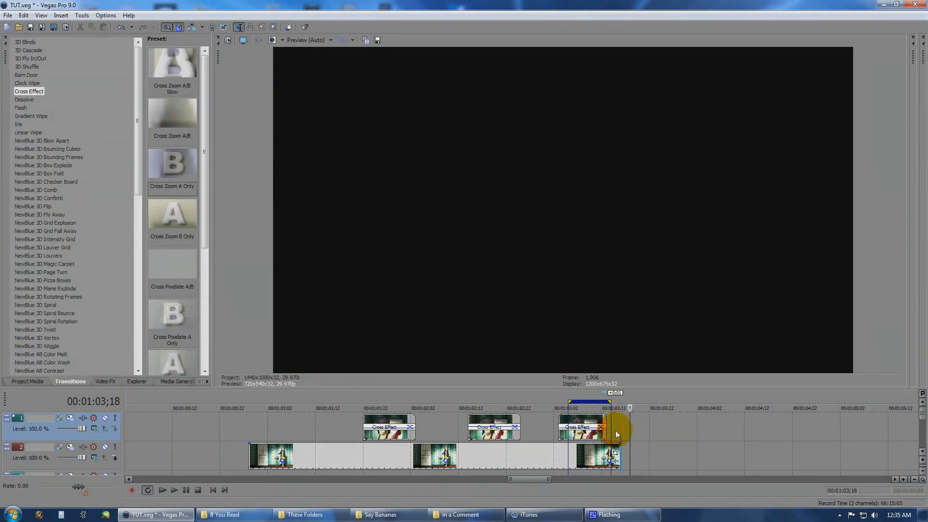